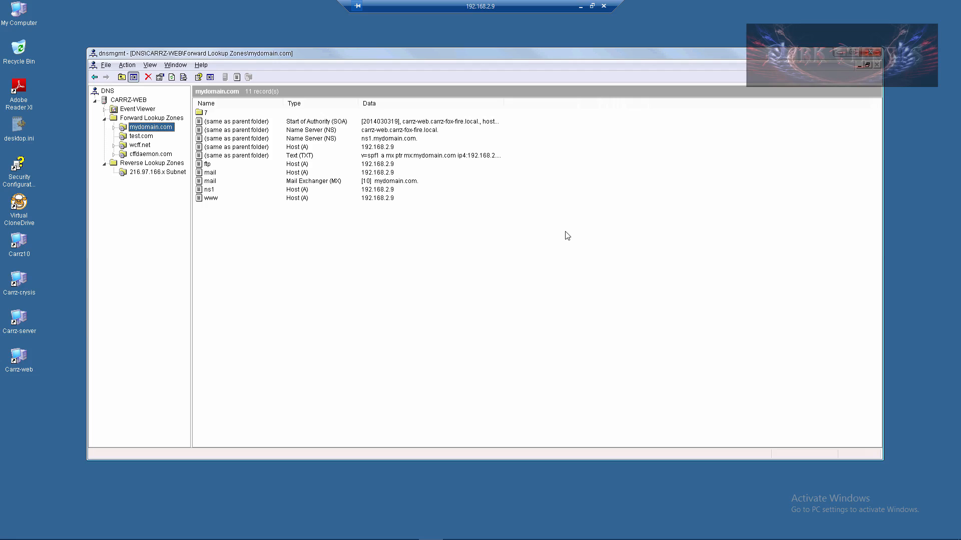
pyautogui.moveTo(392, 227)
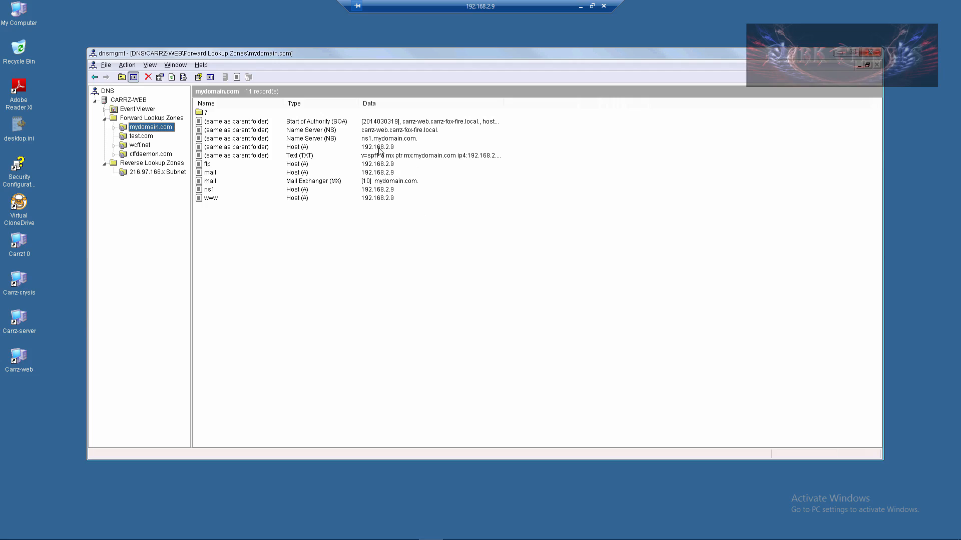
pyautogui.moveTo(397, 153)
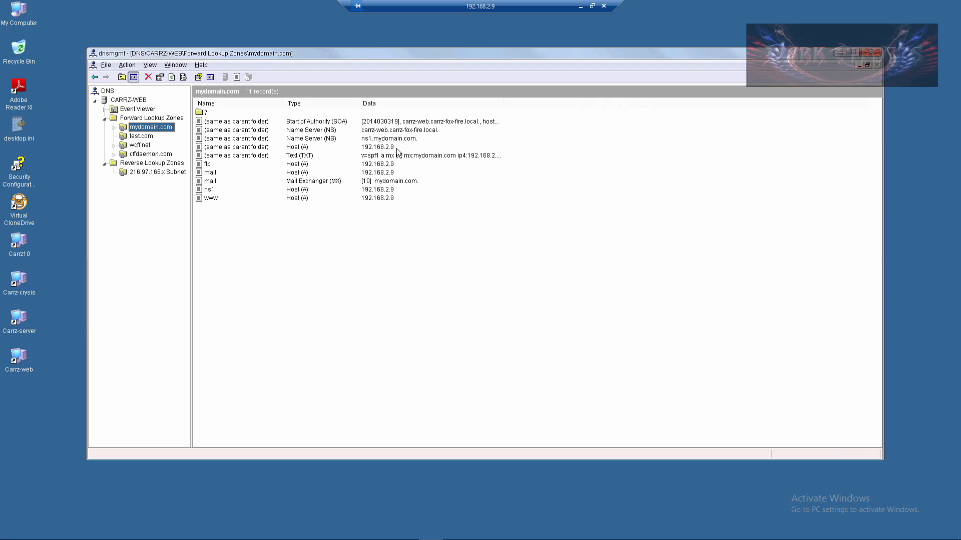
pyautogui.moveTo(401, 154)
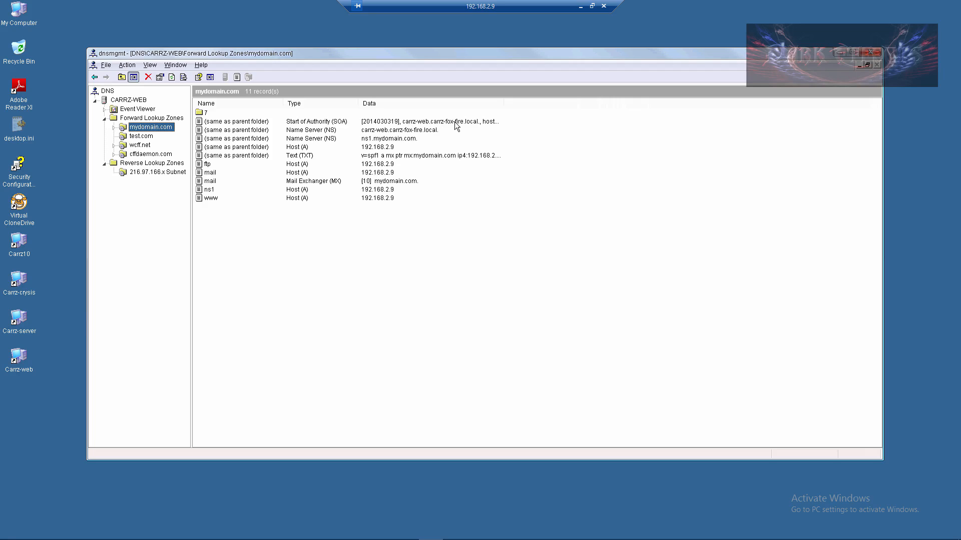
pyautogui.moveTo(480, 127)
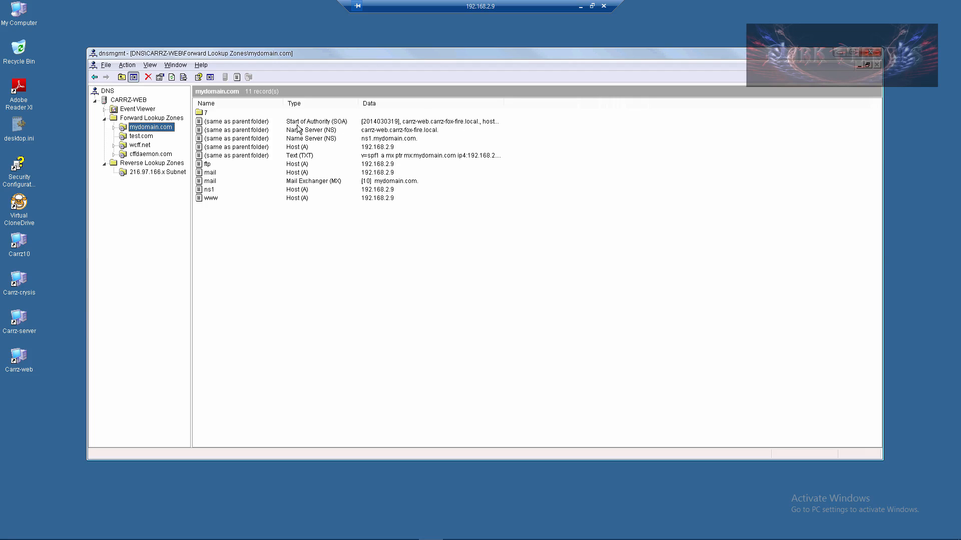
pyautogui.moveTo(453, 126)
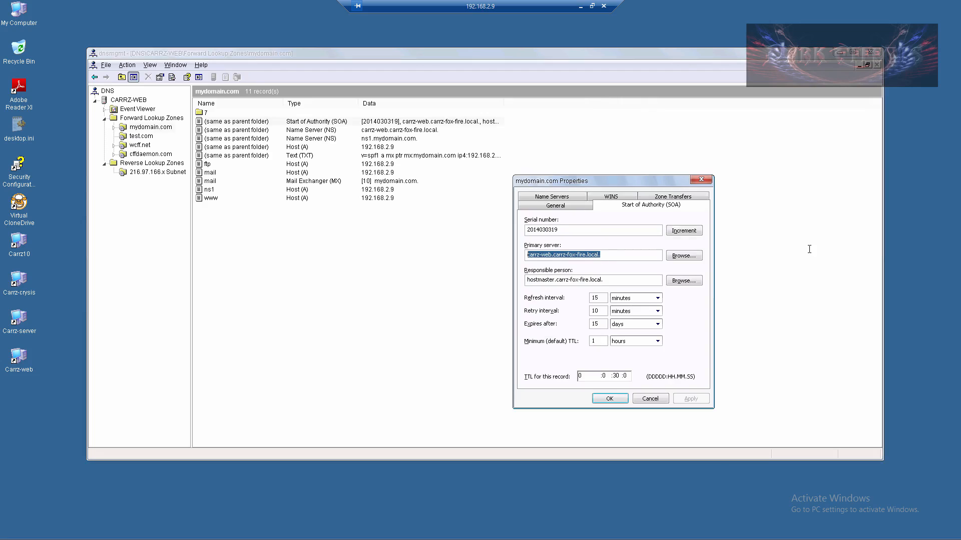
# Replace the SOA primary server with ns1.mydomain.com
pyautogui.write('ns1.mydomain.com')
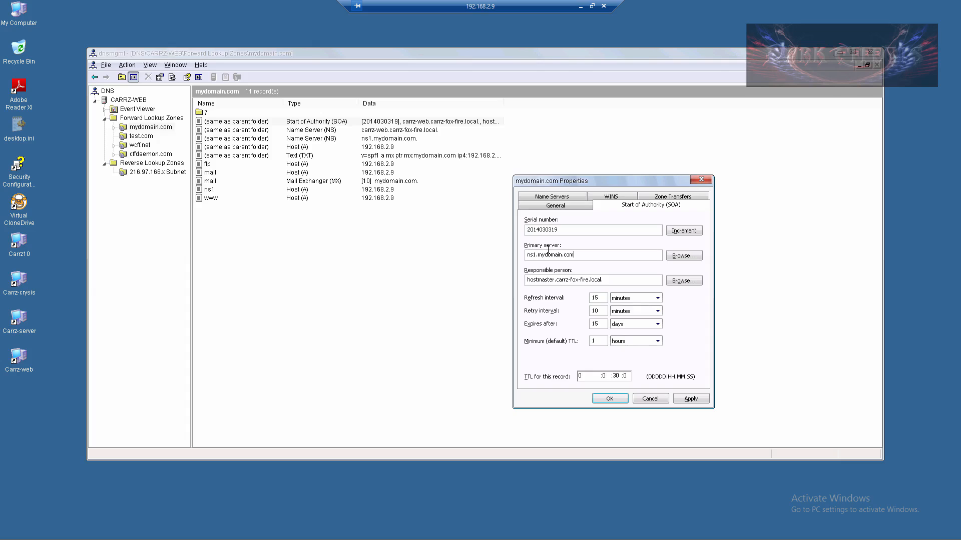
pyautogui.moveTo(361, 155)
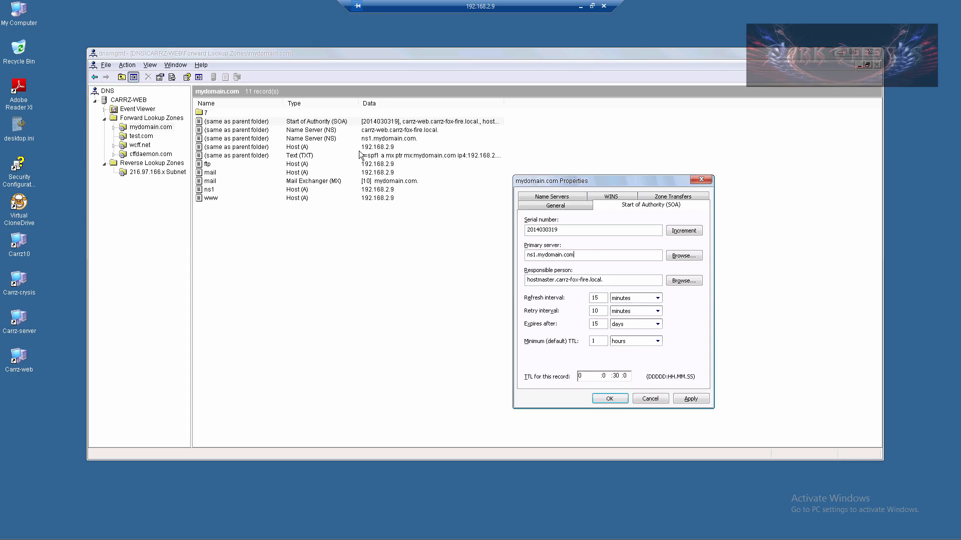
pyautogui.moveTo(381, 142)
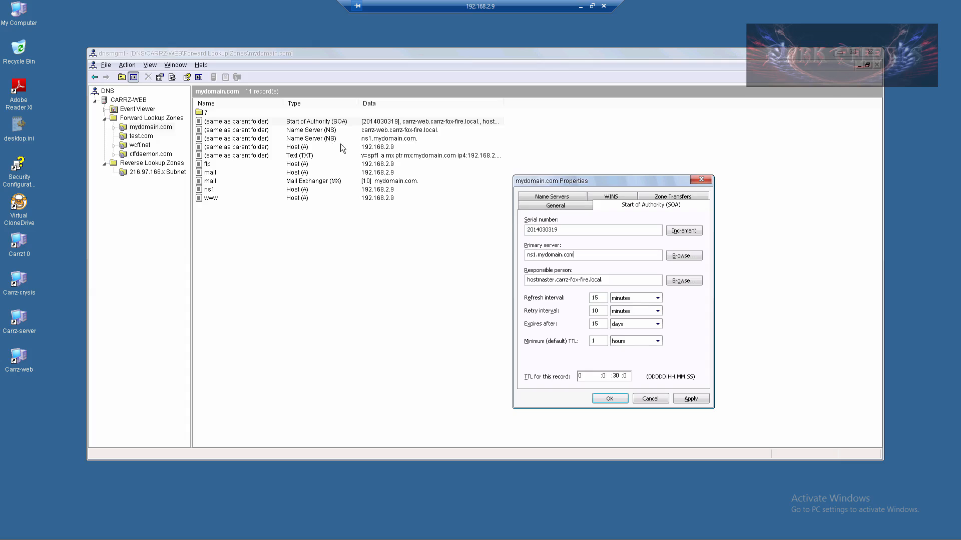
pyautogui.moveTo(381, 152)
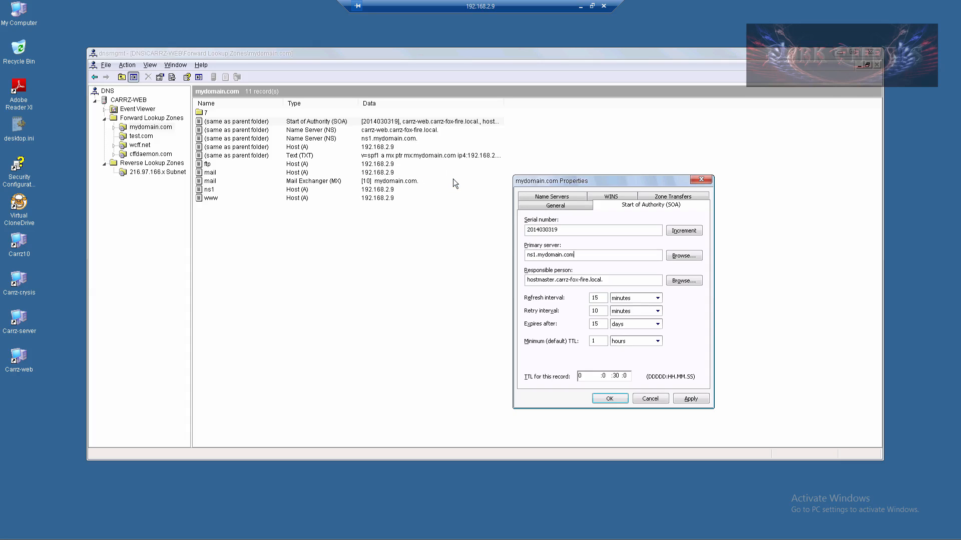
pyautogui.click(592, 280)
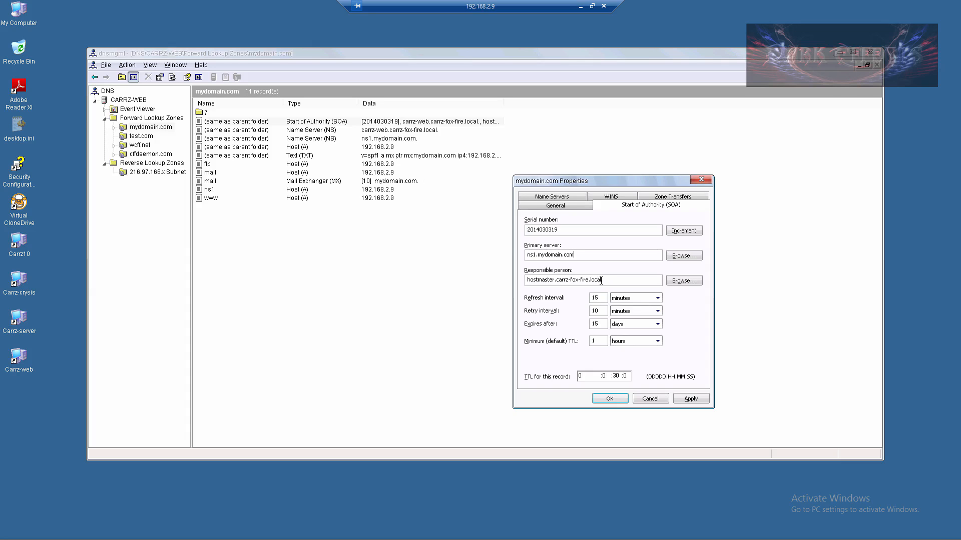
# Set responsible person to admin.mydomain.com, then apply and close the zone properties
pyautogui.tripleClick(592, 280)
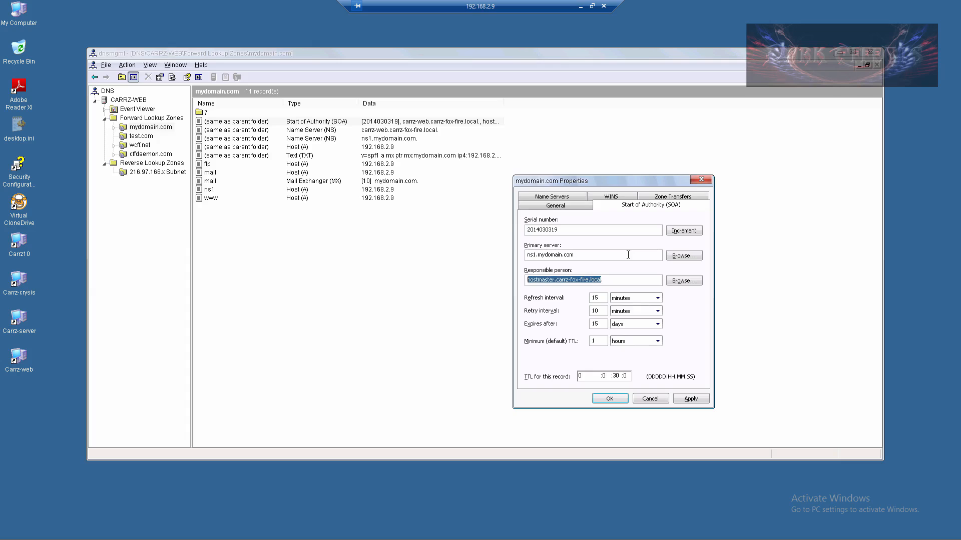
pyautogui.write('adfmin')
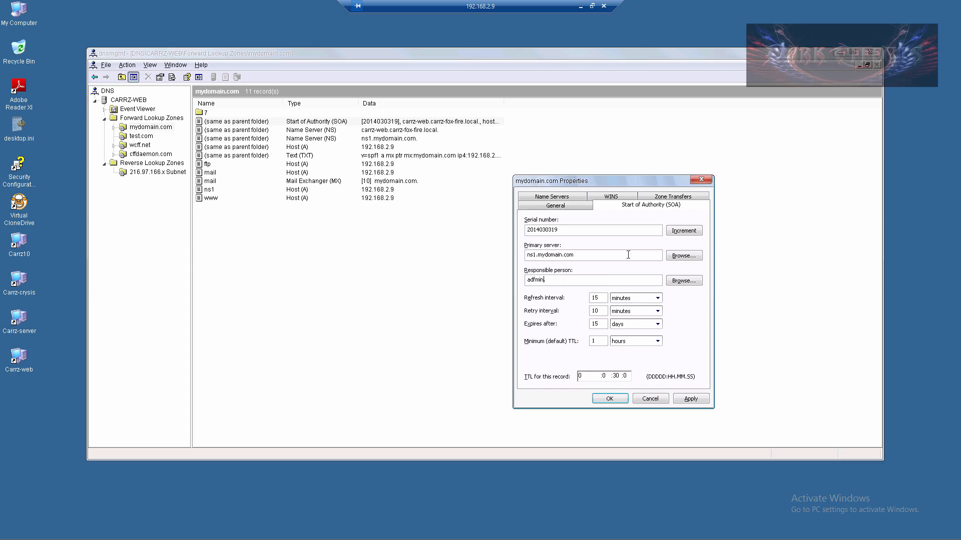
pyautogui.press('BackSpace')
pyautogui.write('.mydomain.com')
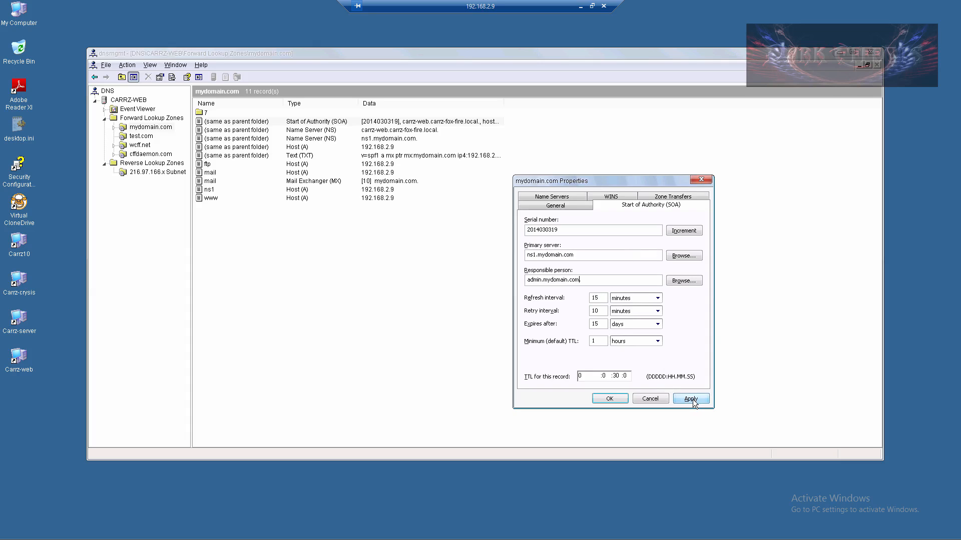
pyautogui.click(691, 398)
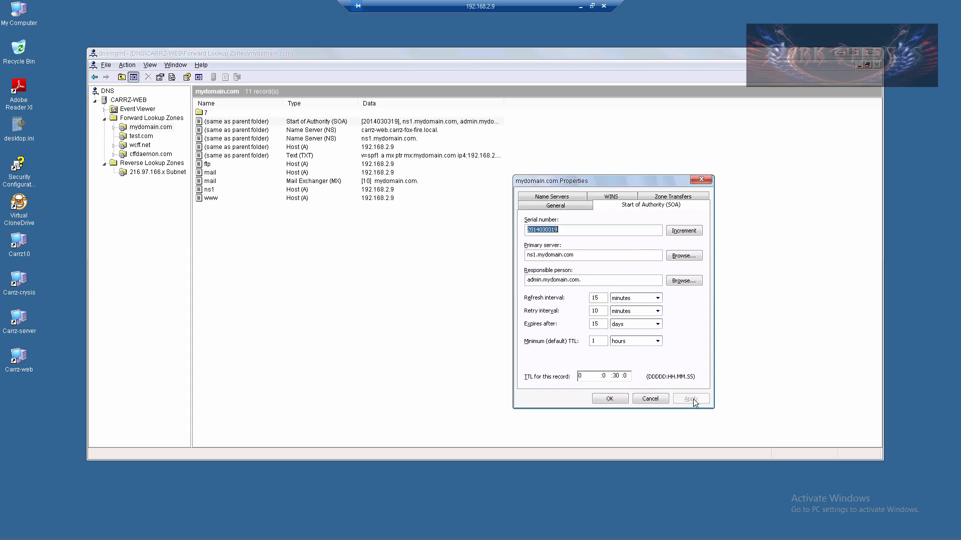
pyautogui.click(609, 398)
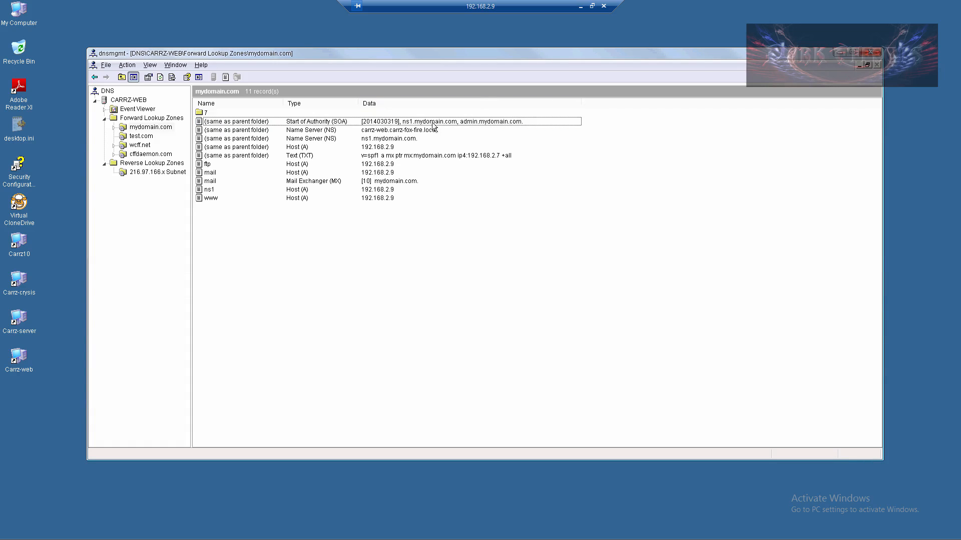
pyautogui.moveTo(375, 145)
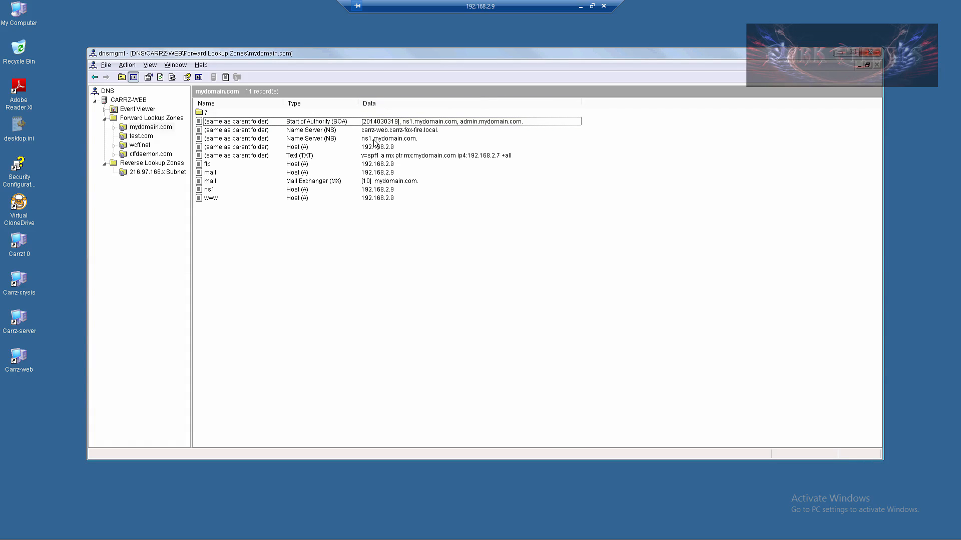
# Select the mydomain.com Start of Authority record to reach its name servers
pyautogui.click(389, 138)
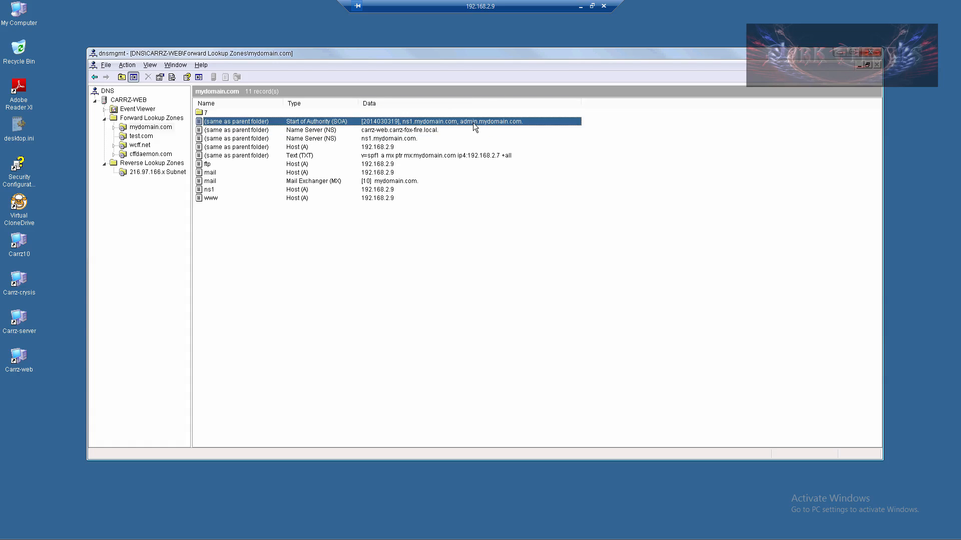
pyautogui.moveTo(511, 129)
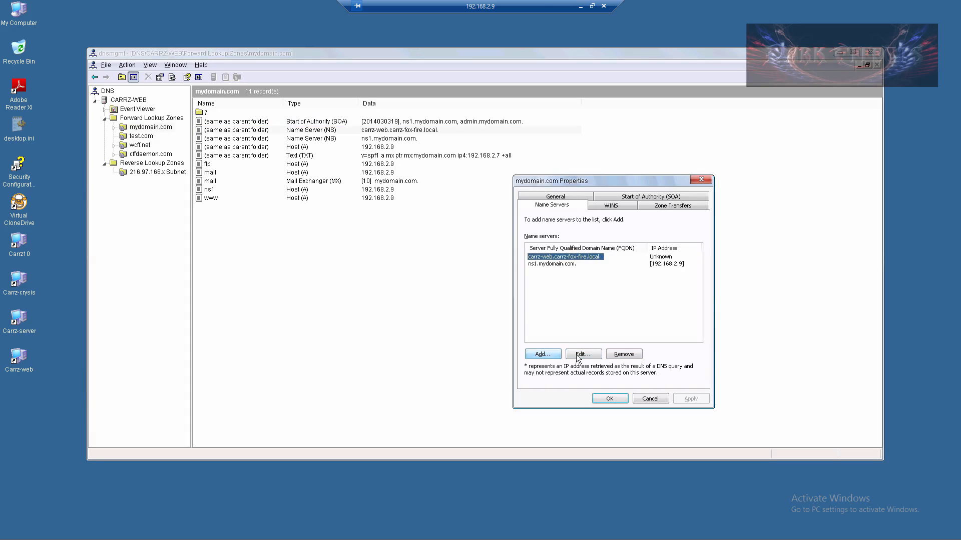
# Remove the carrz-web.carrz-fox-fire.local. name server, leaving ns1.mydomain.com
pyautogui.click(624, 354)
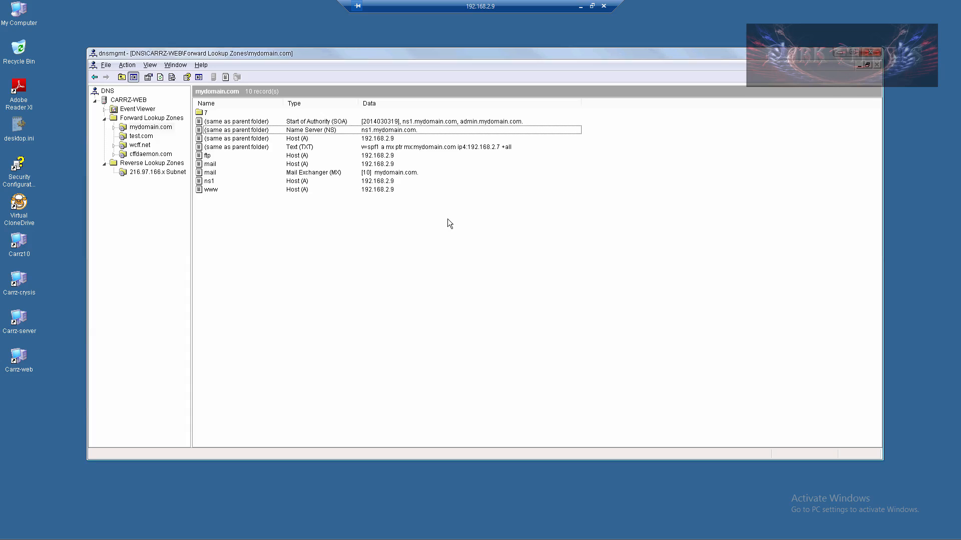
pyautogui.moveTo(408, 183)
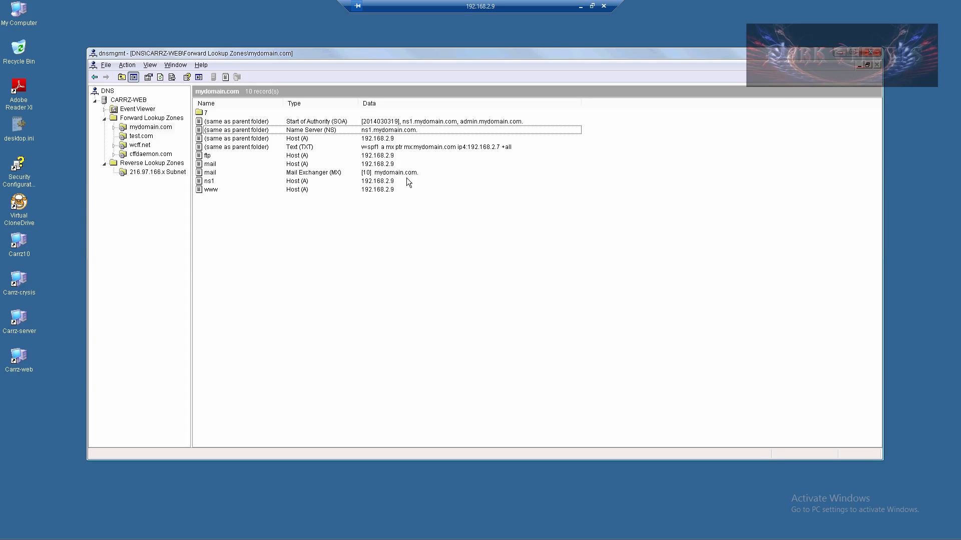
pyautogui.moveTo(415, 192)
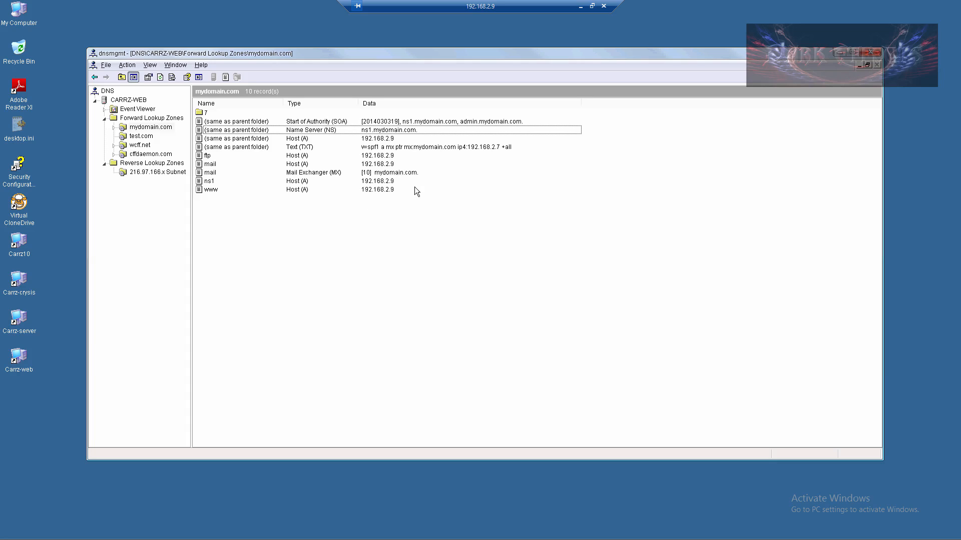
pyautogui.moveTo(244, 270)
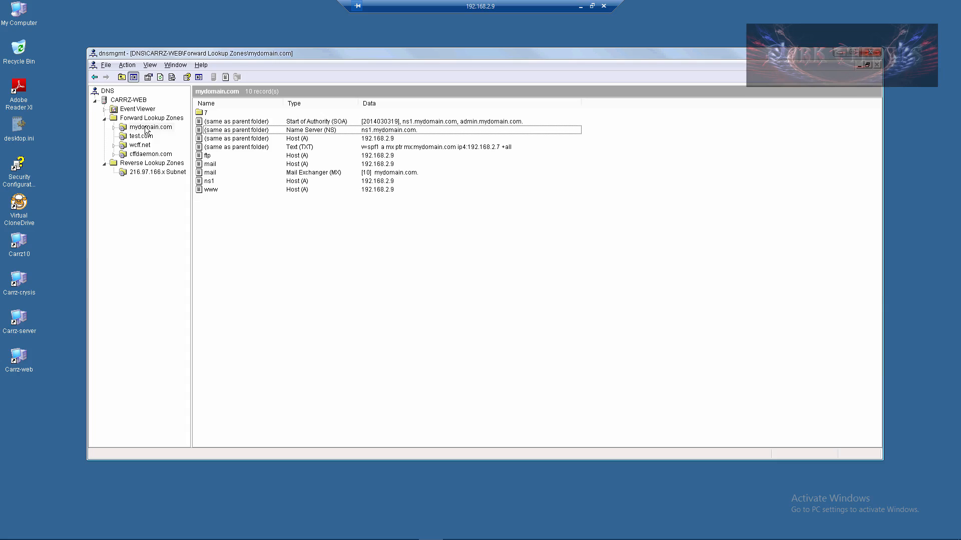
# Run Update Server Data File on the mydomain.com zone
pyautogui.click(149, 126)
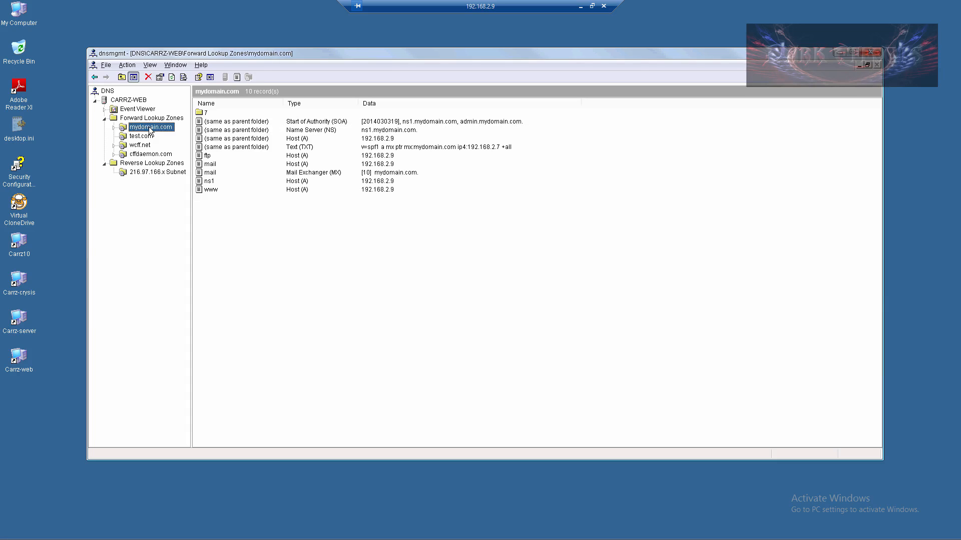
pyautogui.rightClick(149, 127)
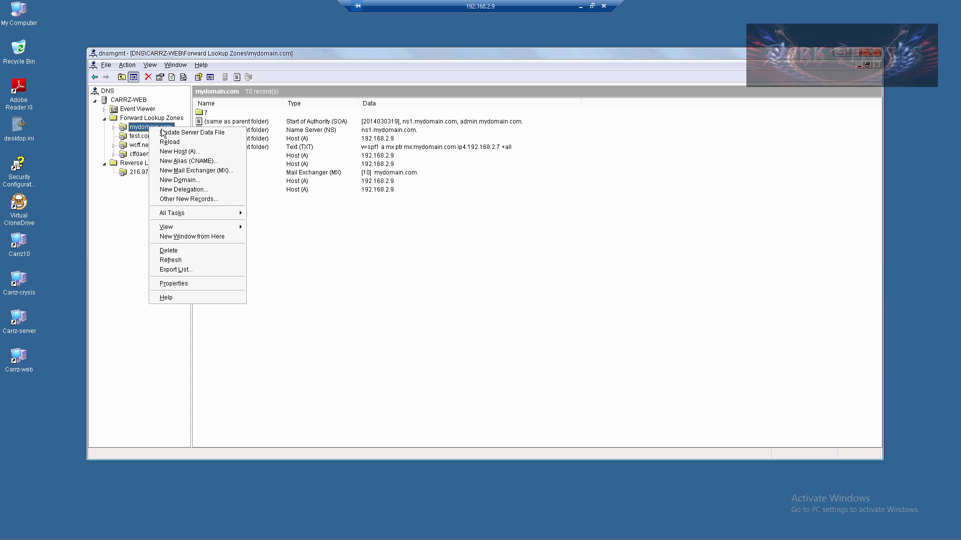
pyautogui.moveTo(191, 132)
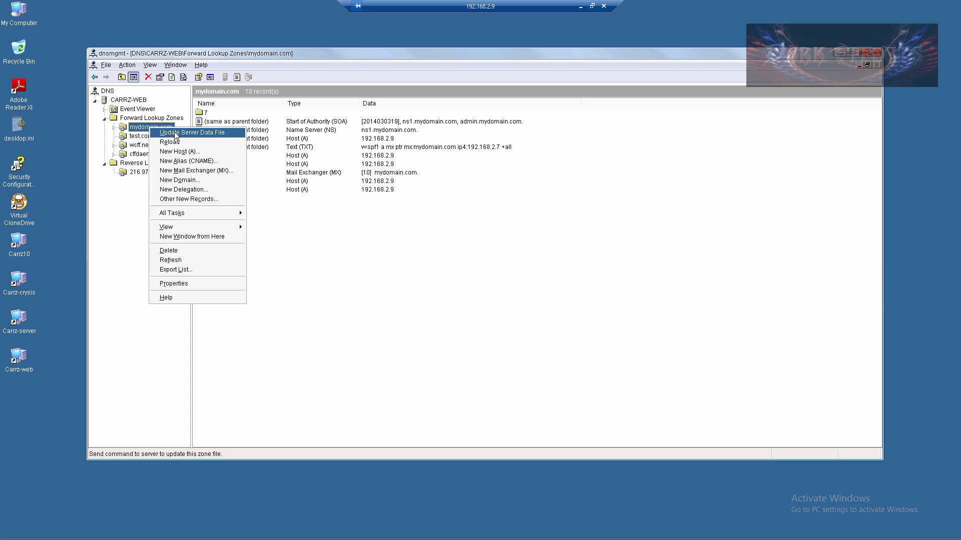
pyautogui.click(193, 131)
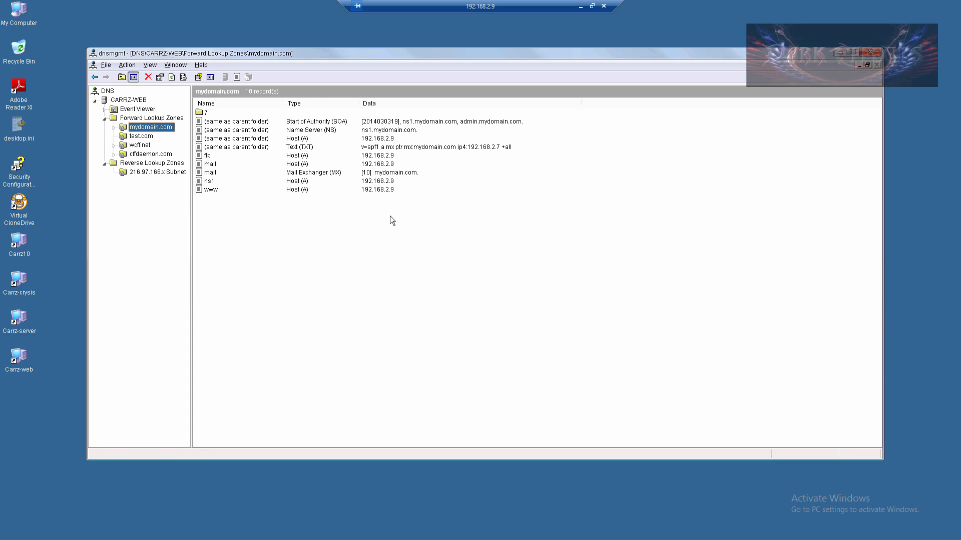
pyautogui.moveTo(393, 214)
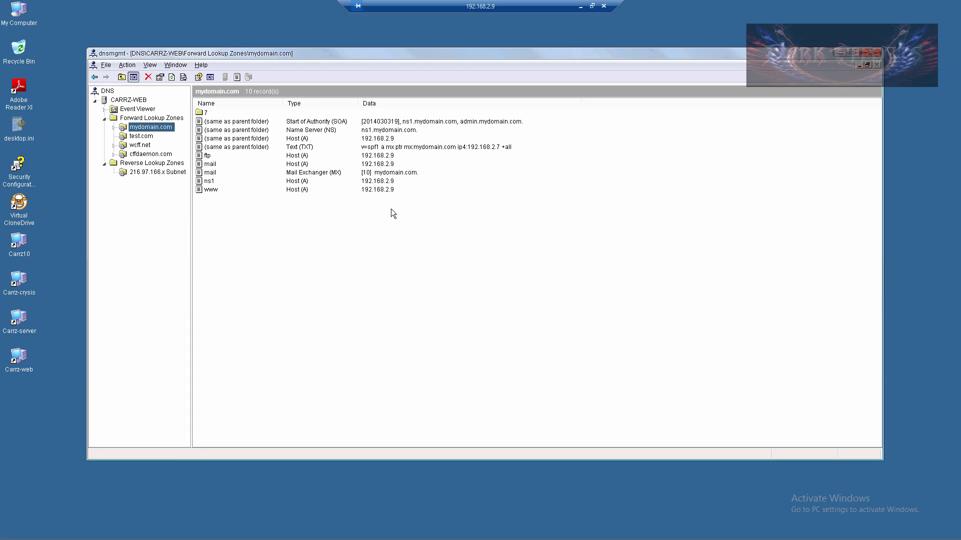